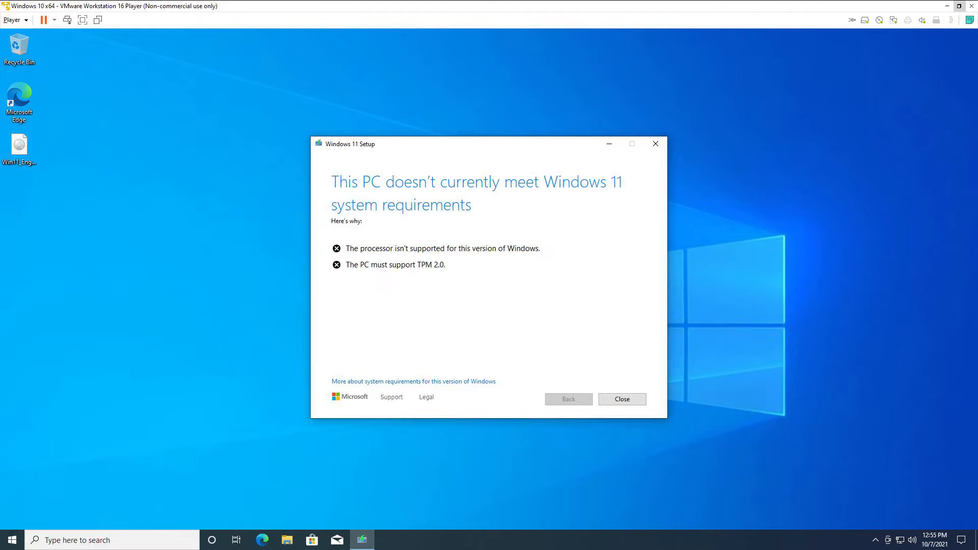
# - Dismiss the unsupported-PC message and run winver to show Windows 10 Pro 21H1, build 19043.1237
pyautogui.click(622, 399)
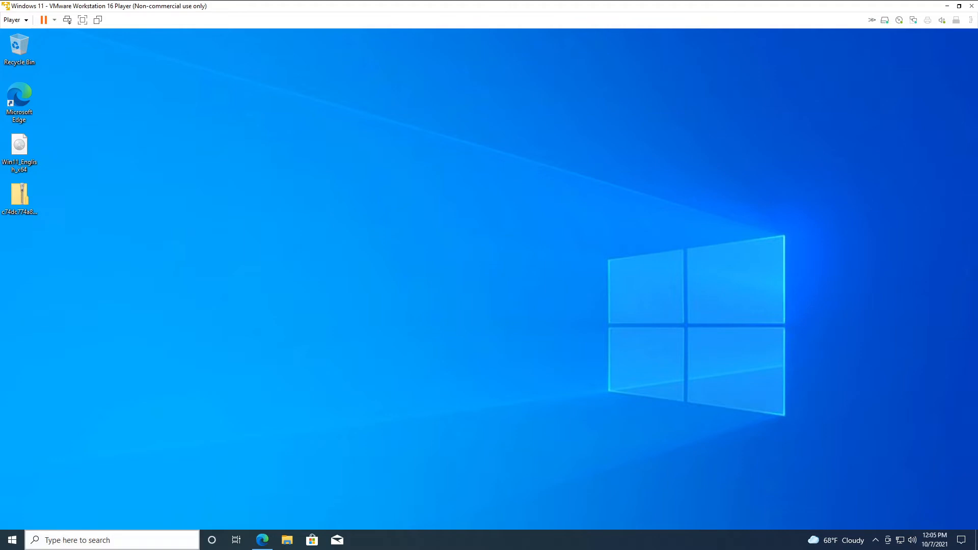
pyautogui.click(19, 148)
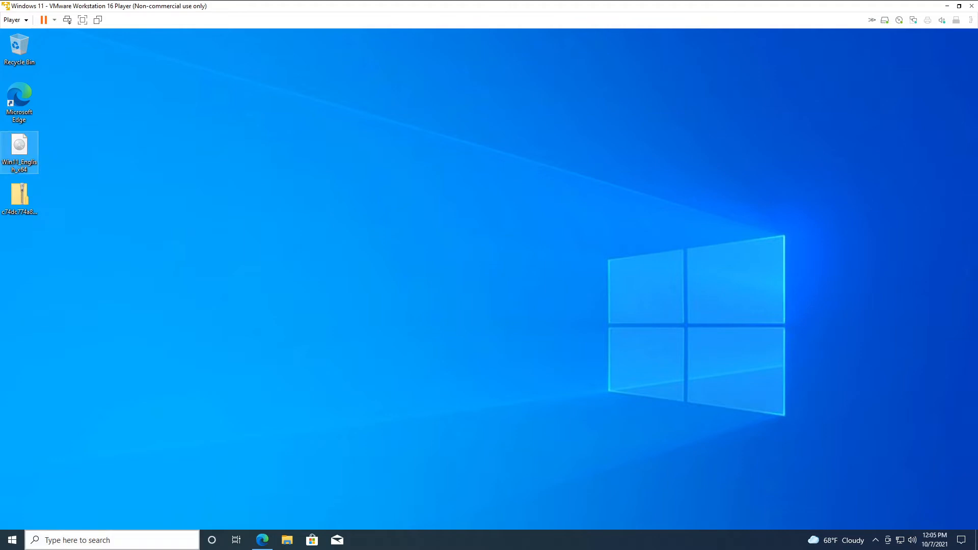
pyautogui.write('winver')
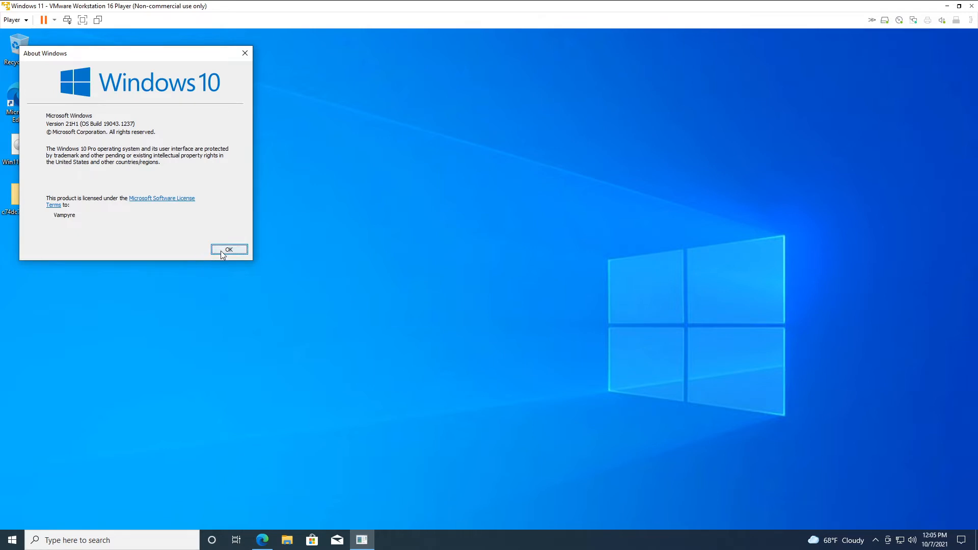
# - Close winver and request the Windows 11 English 64-bit ISO download link
pyautogui.click(228, 250)
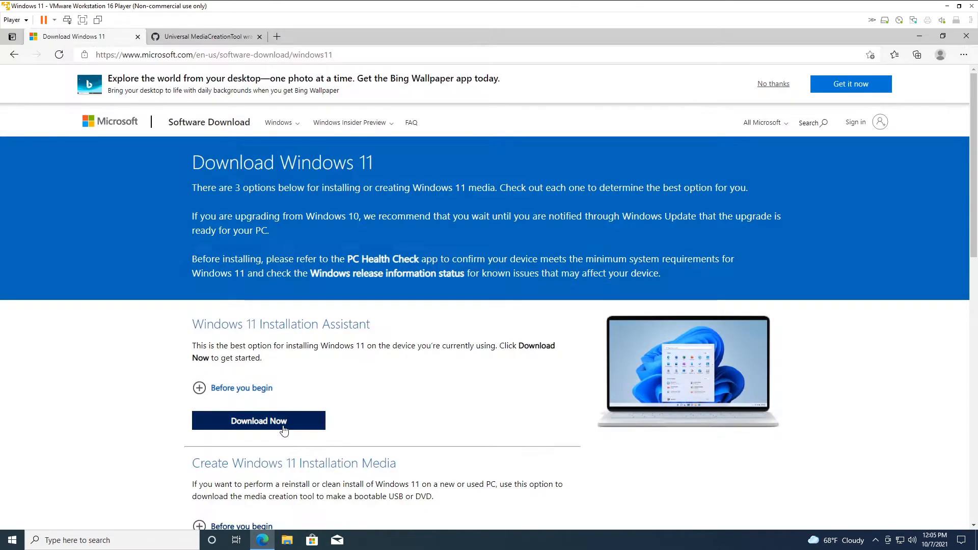
pyautogui.moveTo(124, 369)
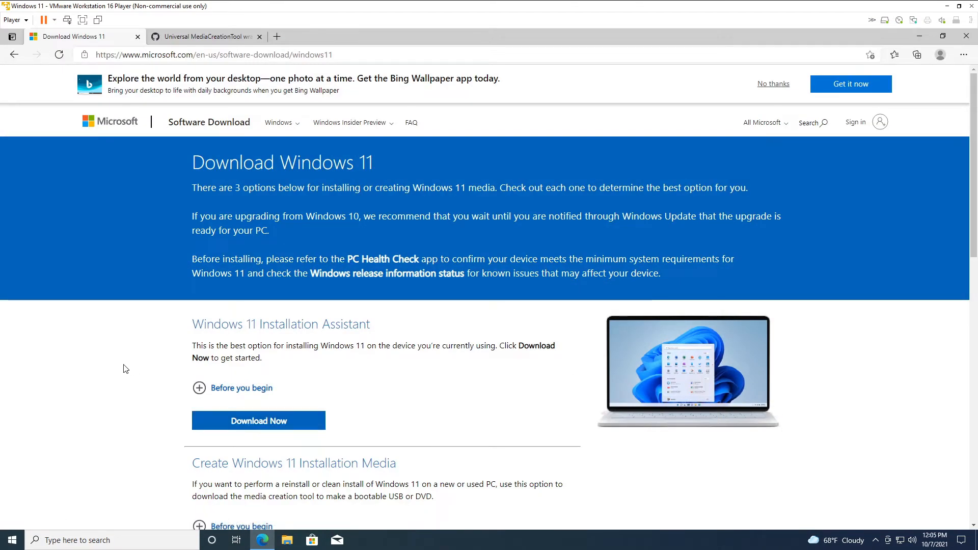
pyautogui.scroll(-3)
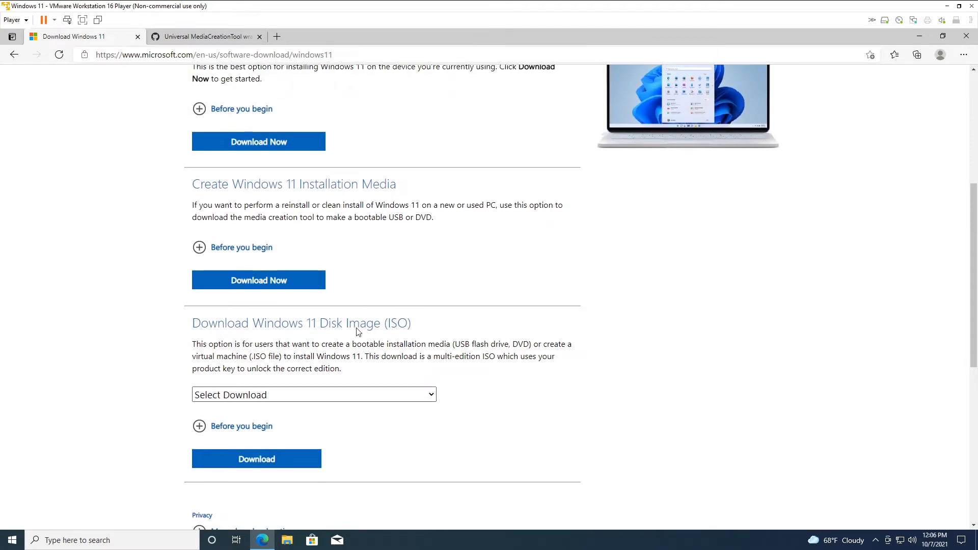
pyautogui.click(313, 394)
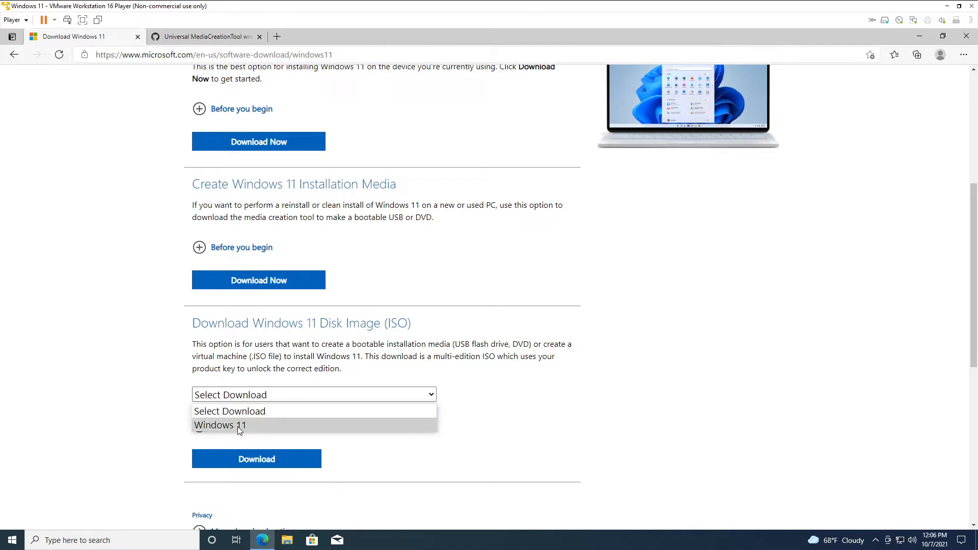
pyautogui.click(219, 425)
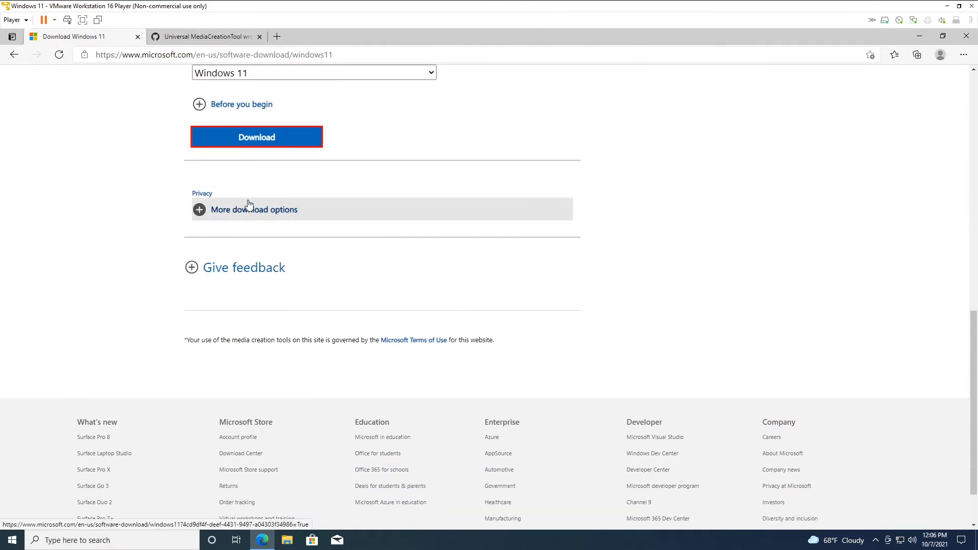
pyautogui.click(255, 136)
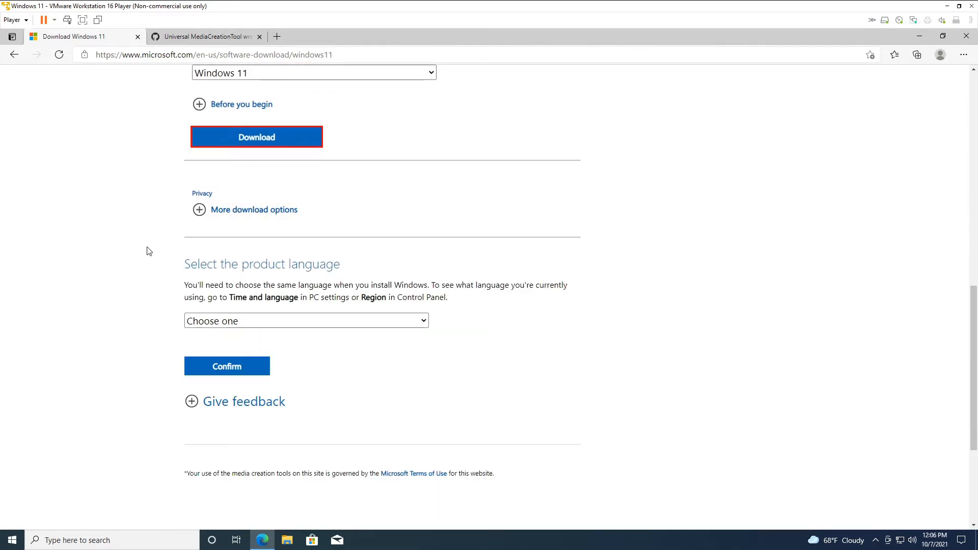
pyautogui.click(306, 320)
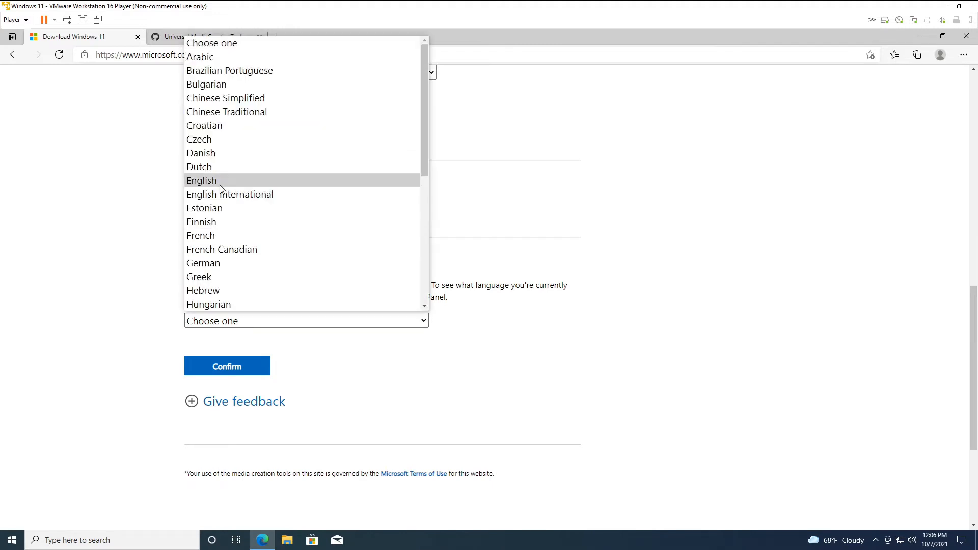
pyautogui.click(201, 180)
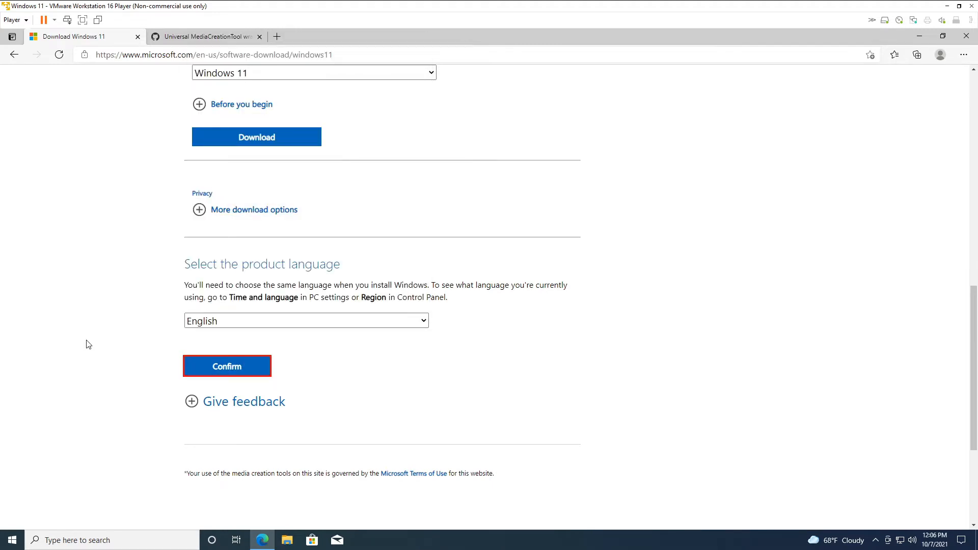
pyautogui.click(227, 367)
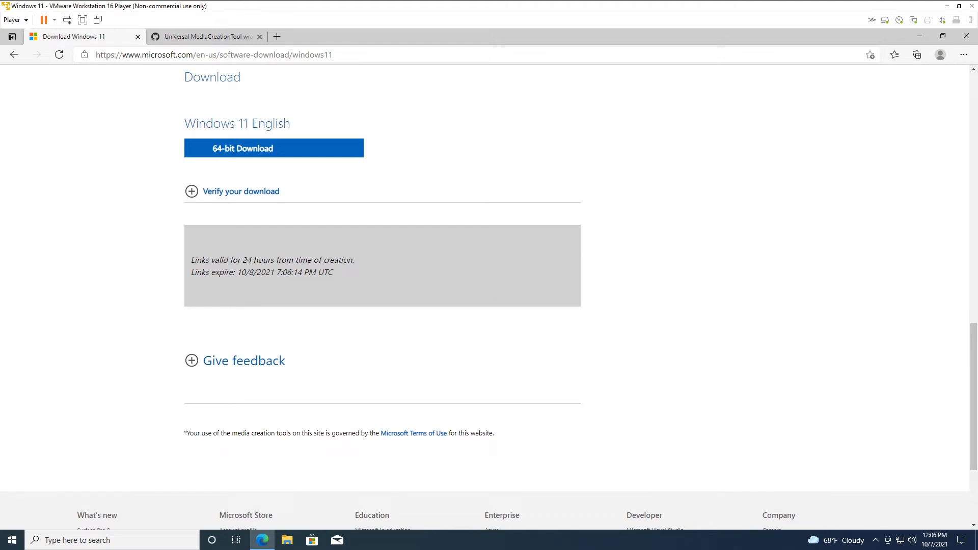
pyautogui.moveTo(206, 36)
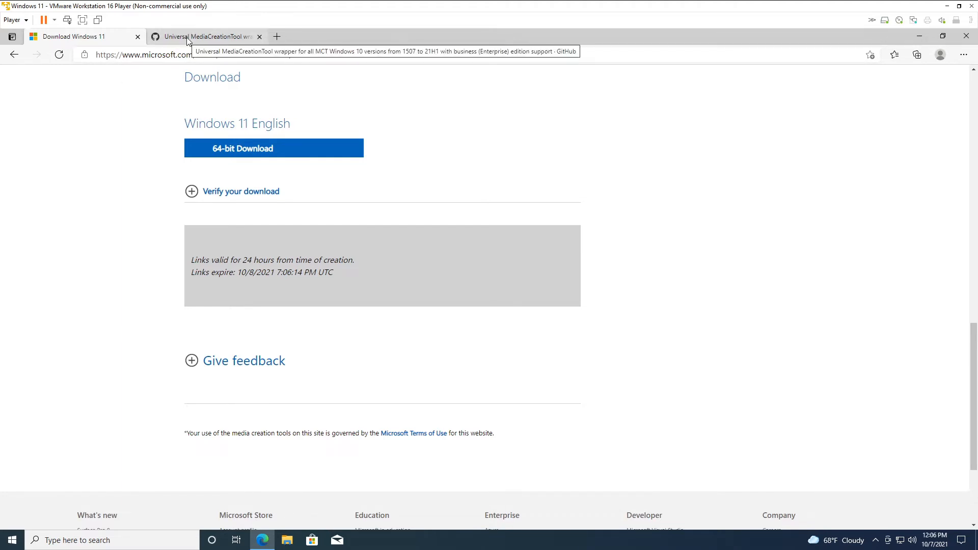
# - Download the MediaCreationTool.bat gist as a ZIP from its GitHub Gist page
pyautogui.click(206, 36)
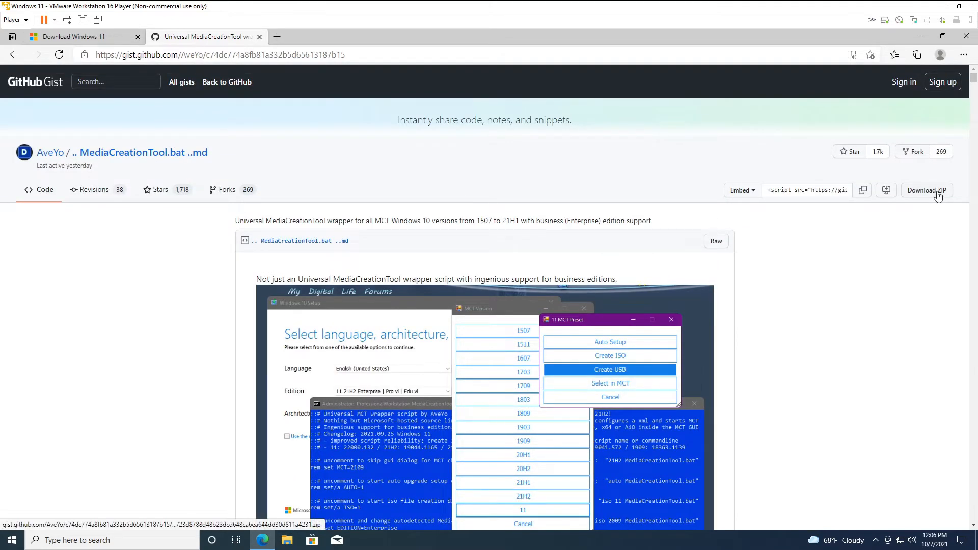
pyautogui.moveTo(286, 469)
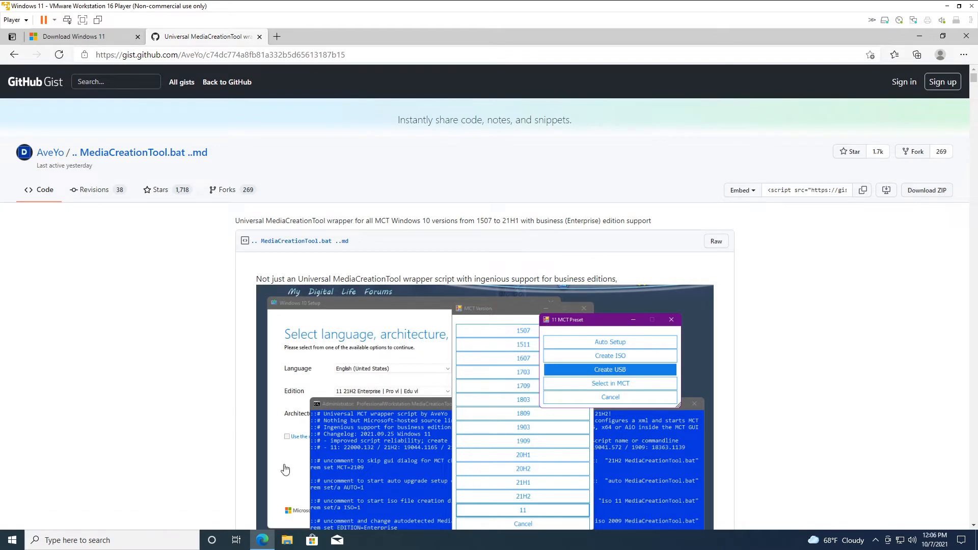
pyautogui.click(926, 190)
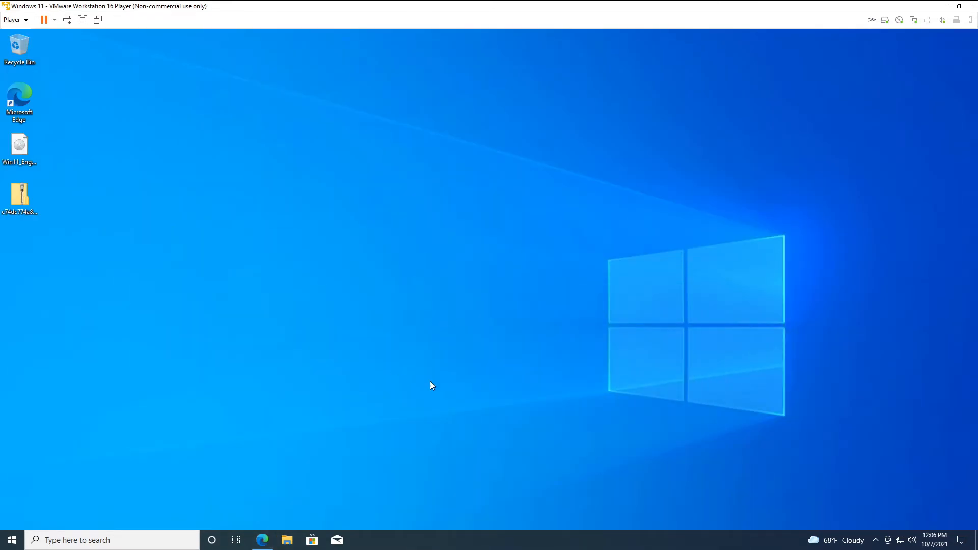
# - Open the downloaded gist ZIP and pull out its scripts folder
pyautogui.doubleClick(19, 195)
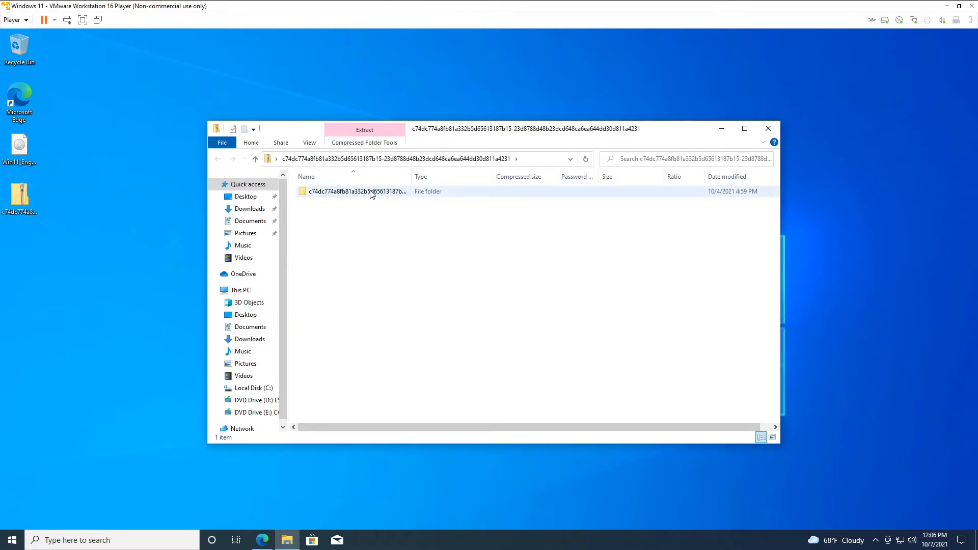
pyautogui.click(353, 191)
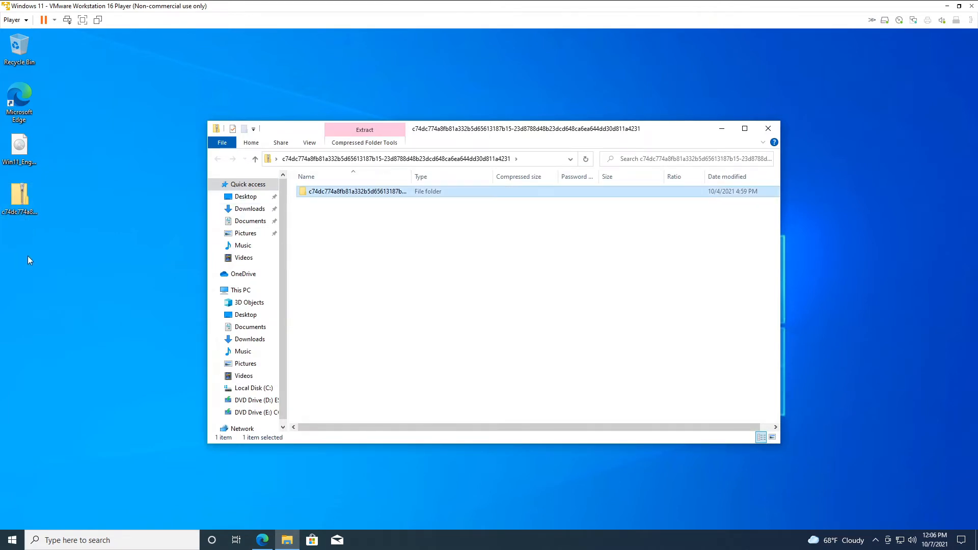
pyautogui.moveTo(51, 260)
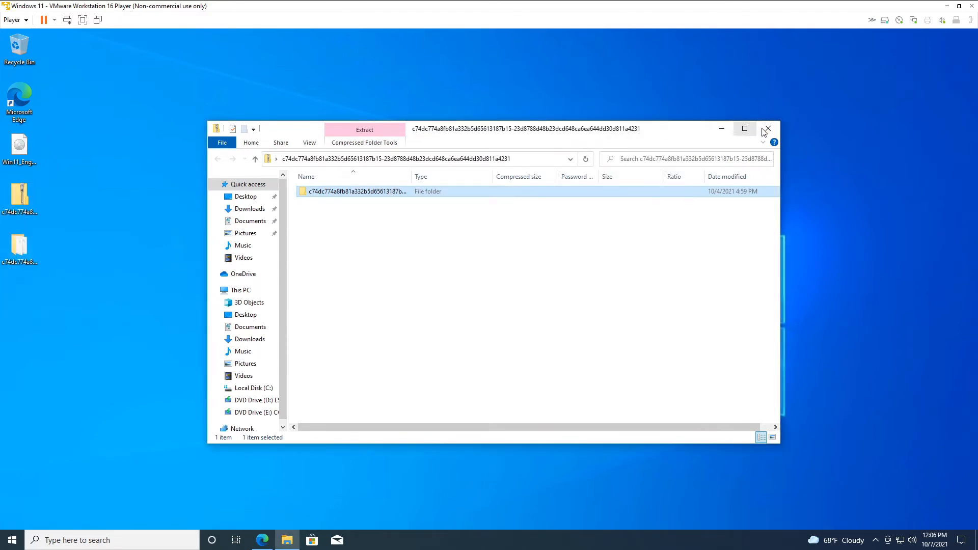
pyautogui.click(768, 129)
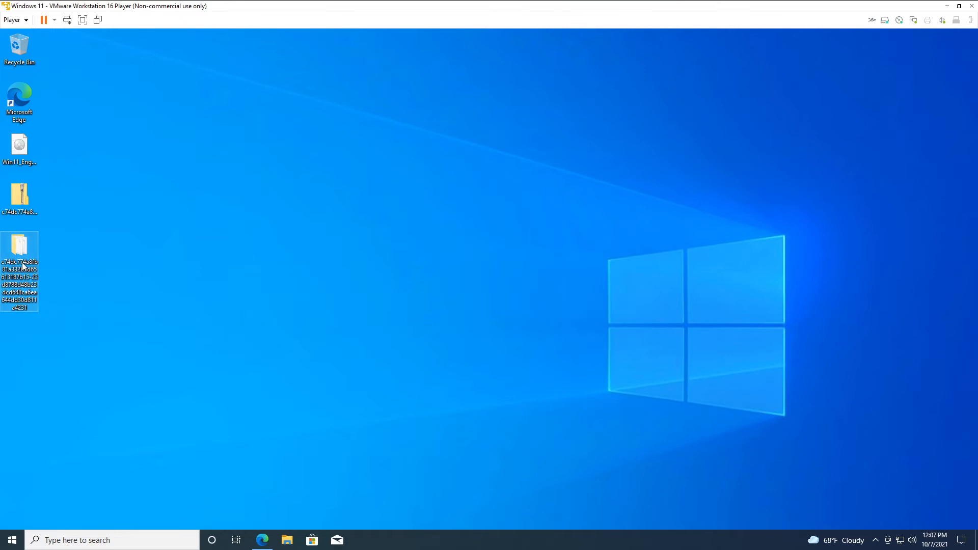
# - Run Skip_TPM_Check_on_Dynamic_Update_v2 as administrator, then close the scripts folder
pyautogui.doubleClick(20, 248)
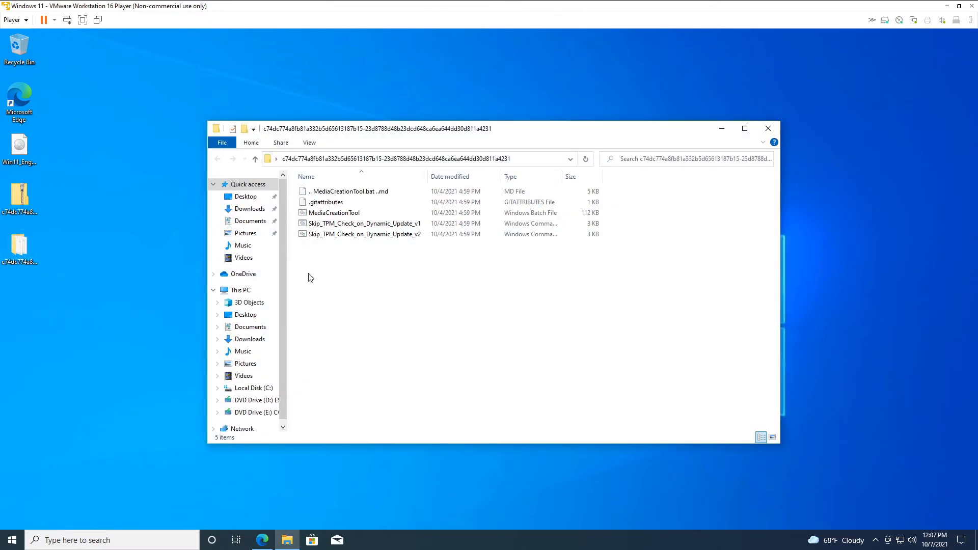
pyautogui.click(364, 234)
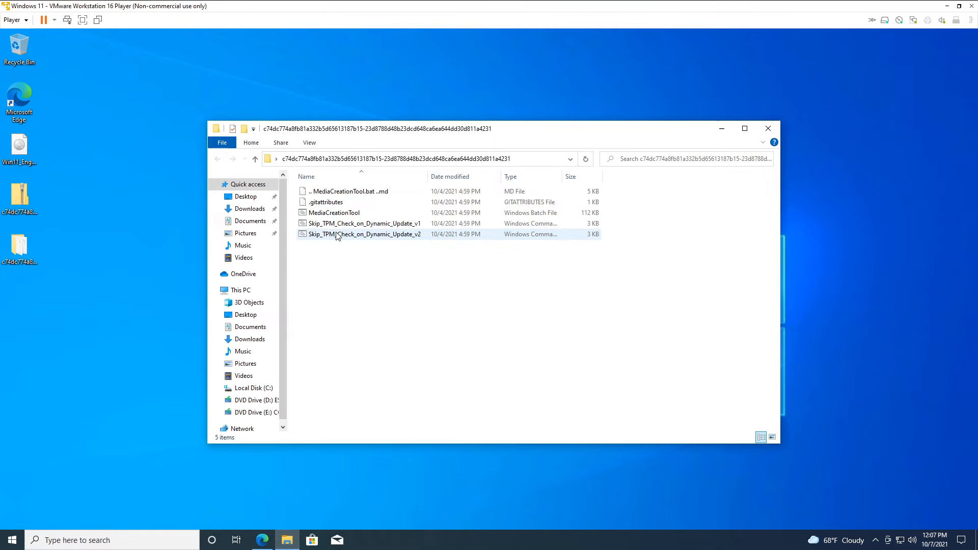
pyautogui.click(364, 234)
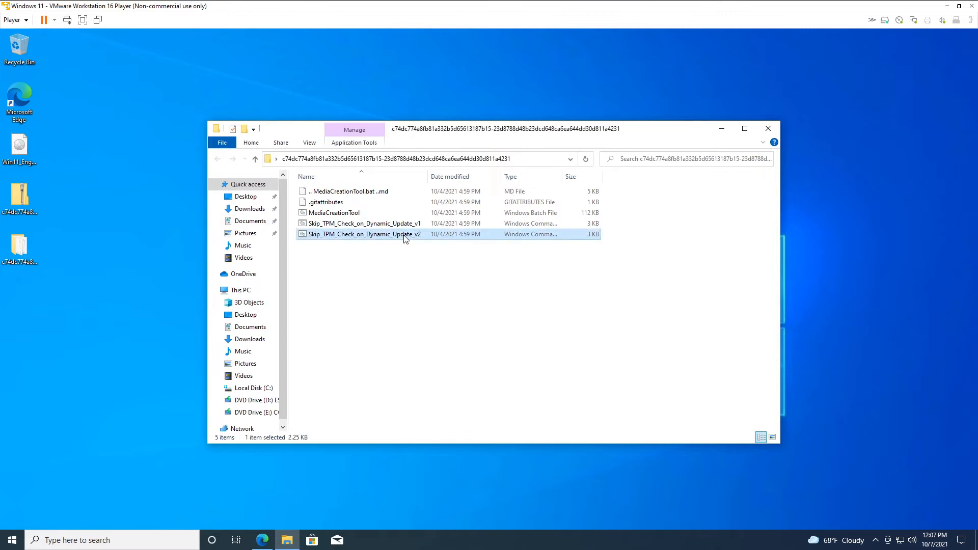
pyautogui.doubleClick(365, 234)
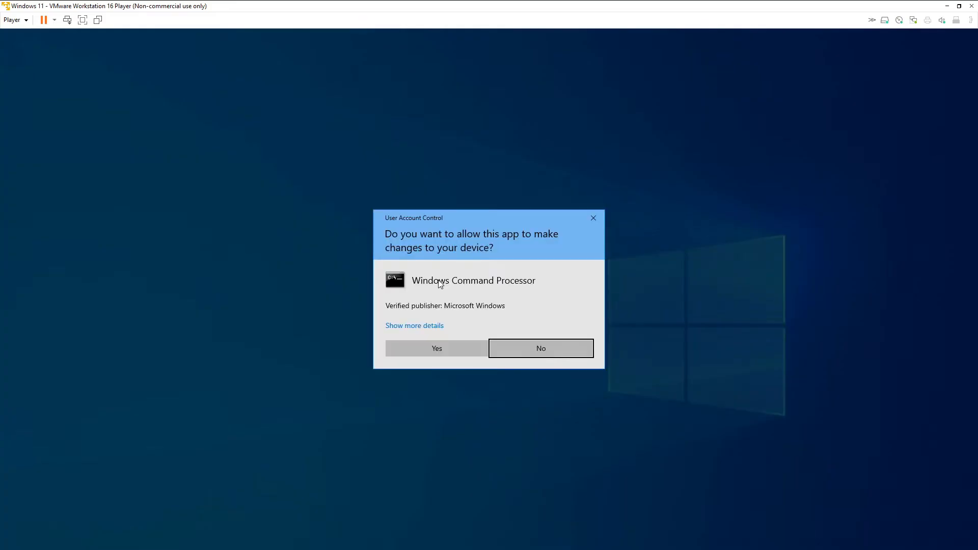
pyautogui.click(436, 348)
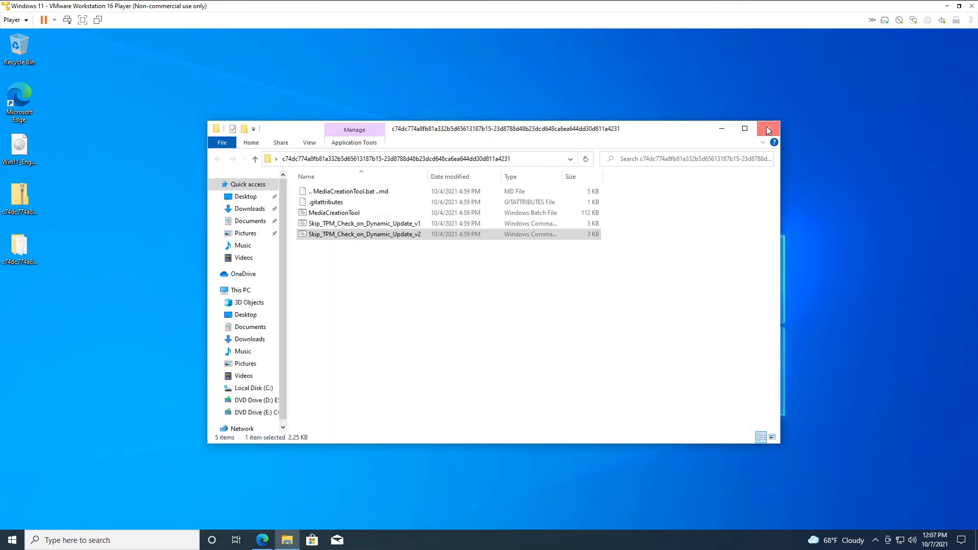
pyautogui.click(768, 129)
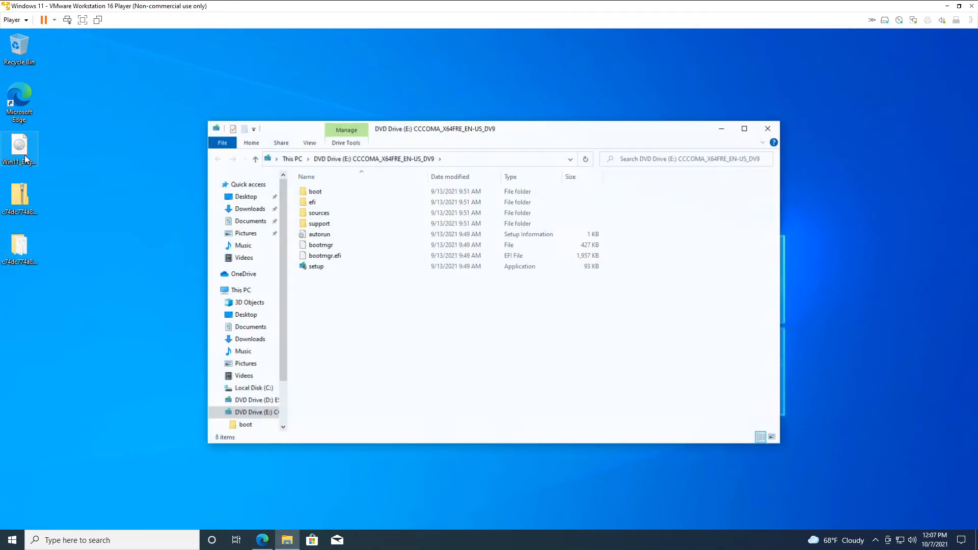
# - Launch setup from DVD Drive (E:) and continue past the Install Windows 11 page
pyautogui.click(316, 267)
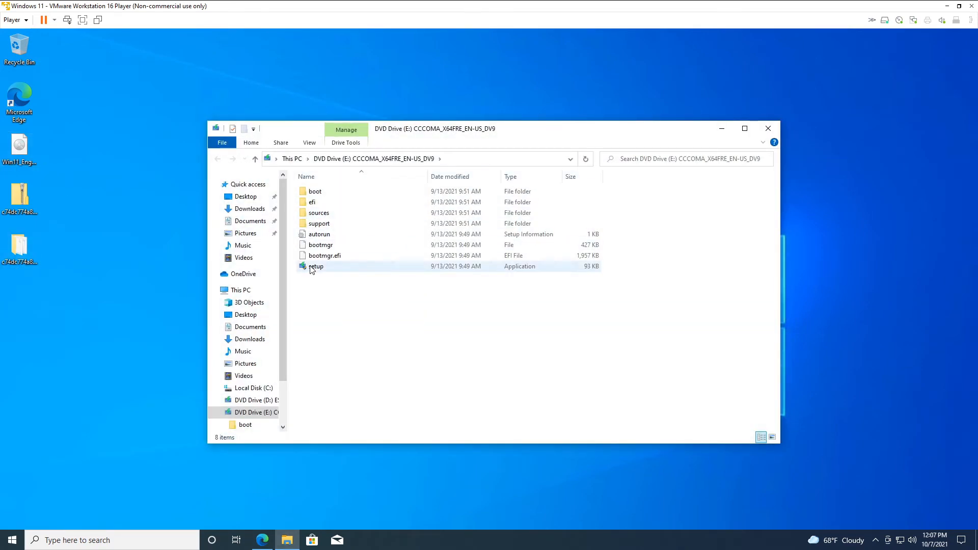
pyautogui.click(316, 267)
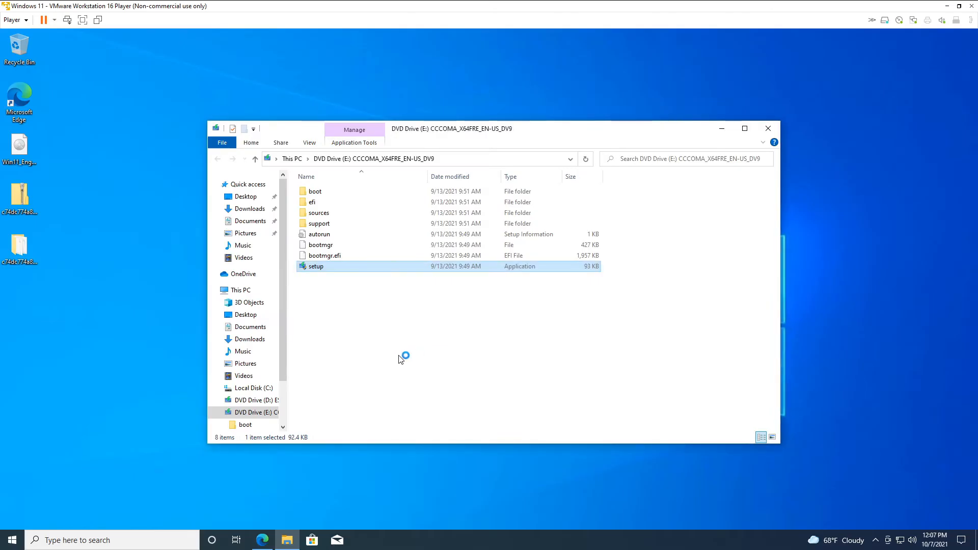
pyautogui.moveTo(401, 359)
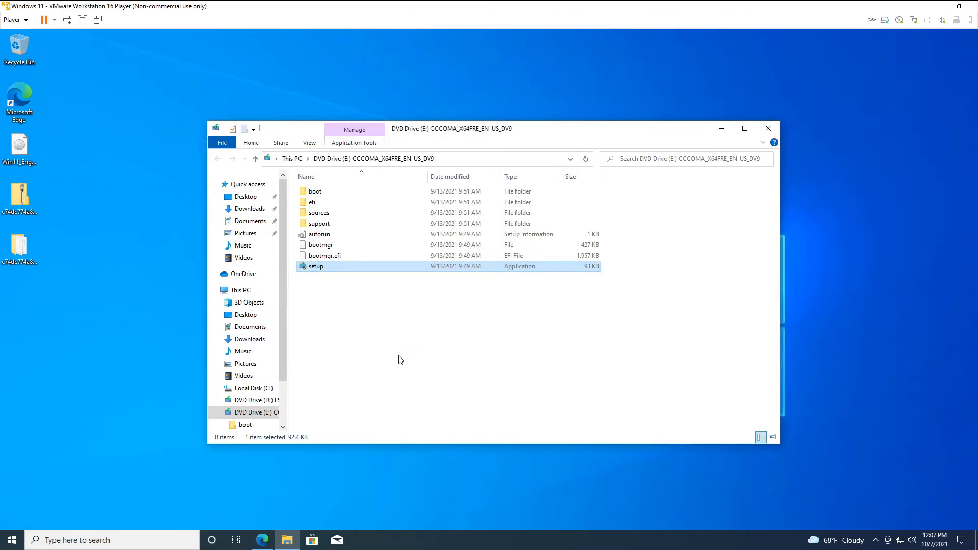
pyautogui.doubleClick(315, 267)
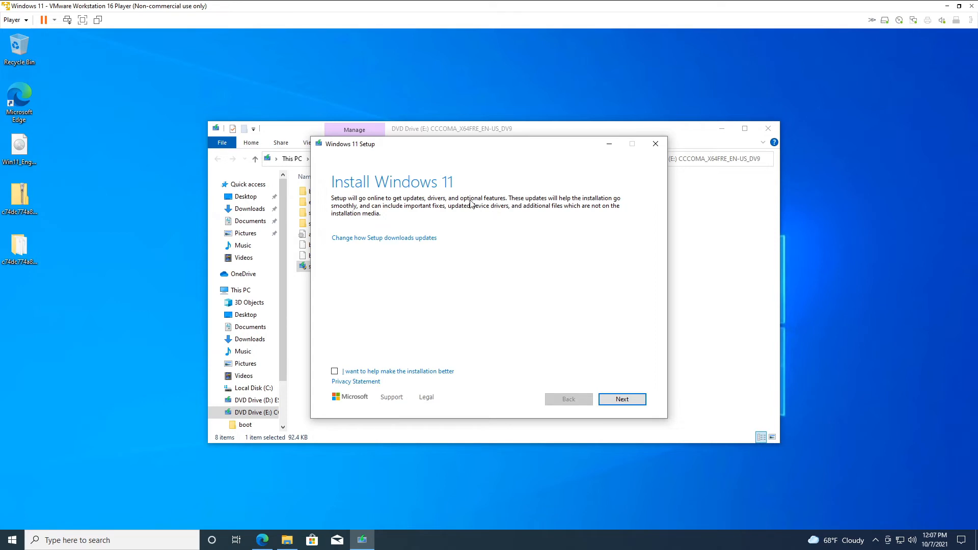
pyautogui.click(622, 398)
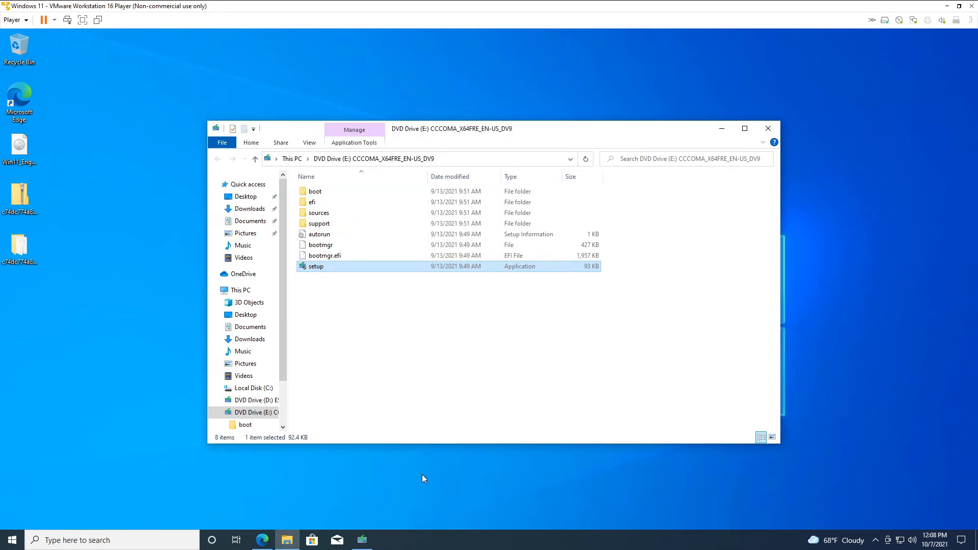
# - Reopen Setup, accept the license terms, and install Windows 11 Pro keeping files and apps
pyautogui.doubleClick(316, 266)
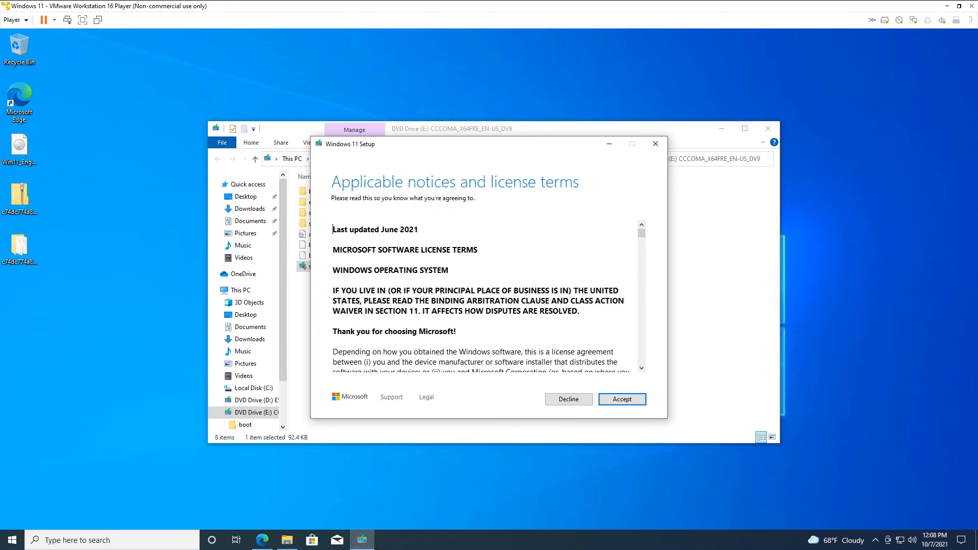
pyautogui.click(622, 399)
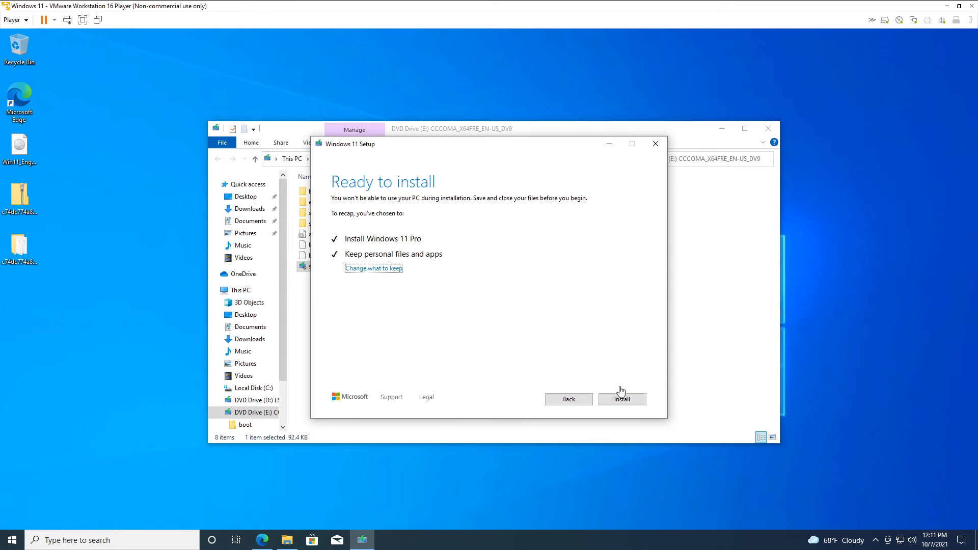
pyautogui.click(622, 400)
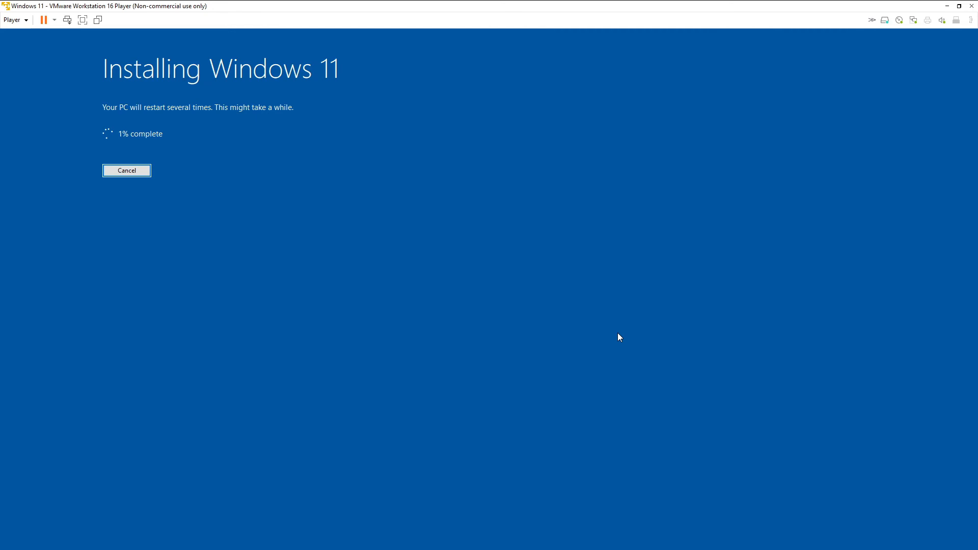
pyautogui.moveTo(73, 390)
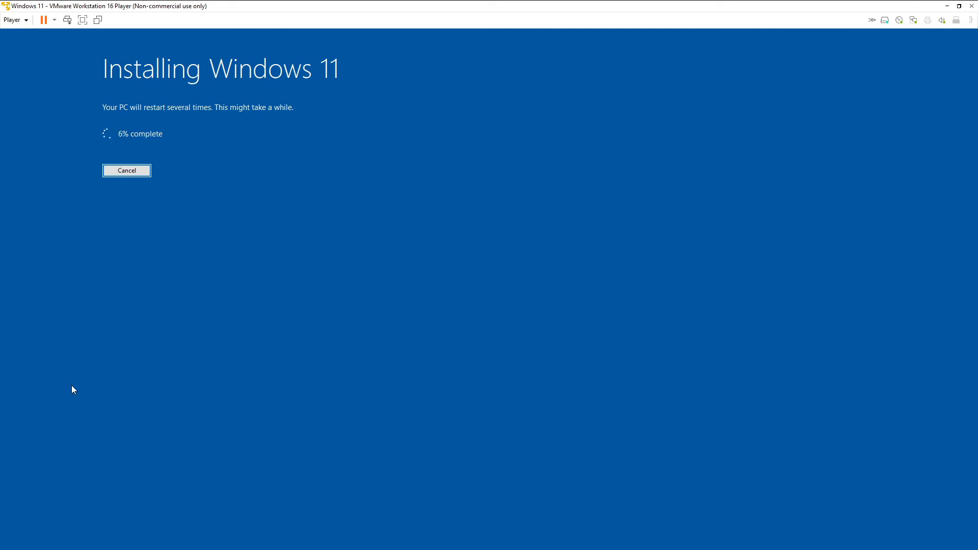
pyautogui.moveTo(103, 390)
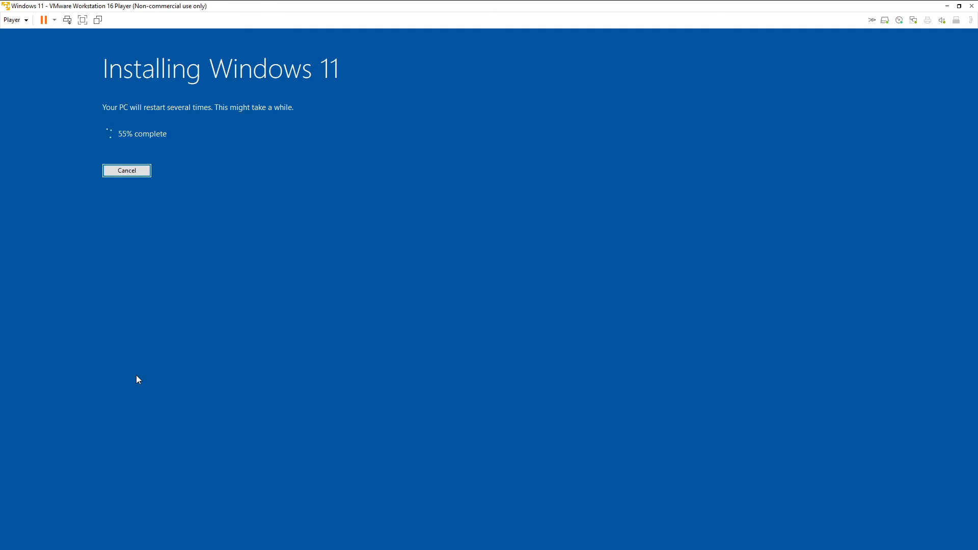
pyautogui.moveTo(116, 374)
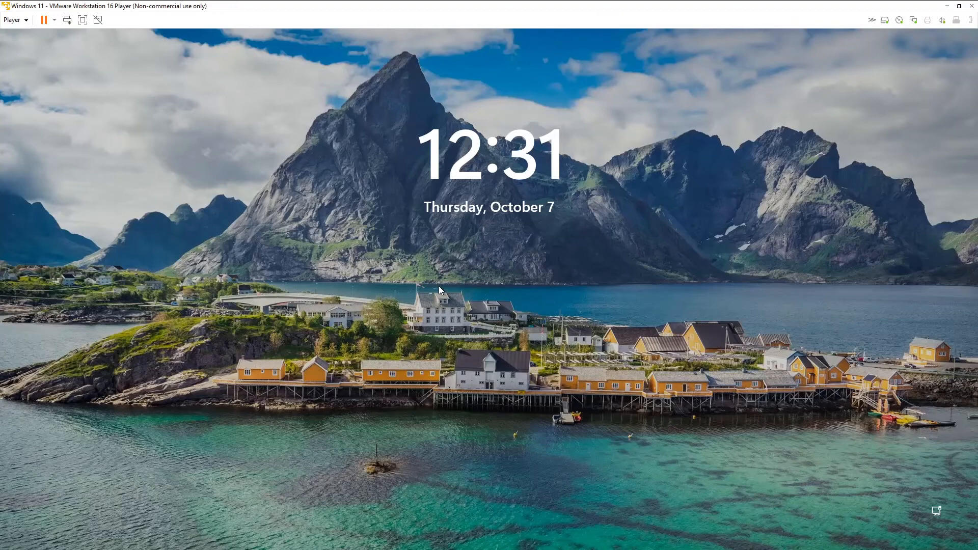
pyautogui.moveTo(467, 345)
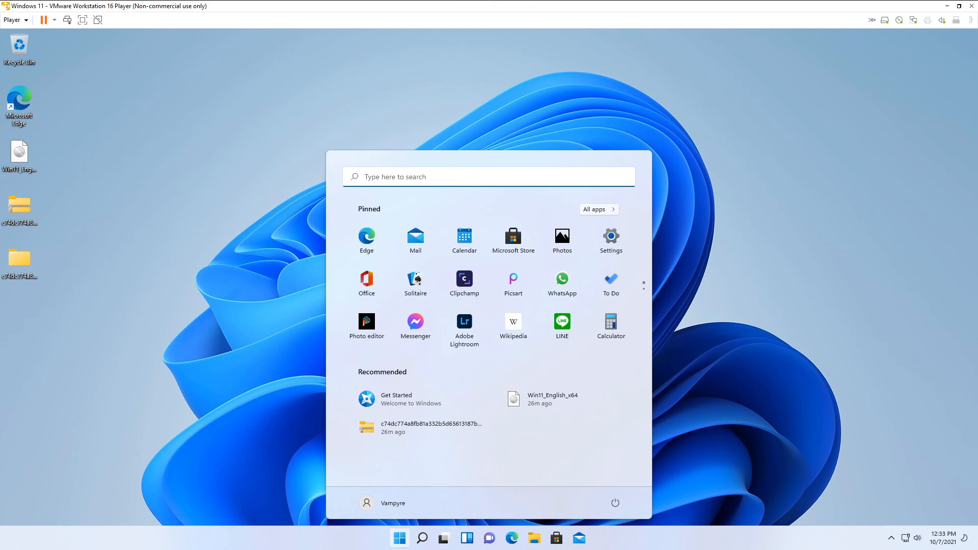
# - Close the pinned apps overview and enter 'winver' in the Start menu search
pyautogui.click(399, 538)
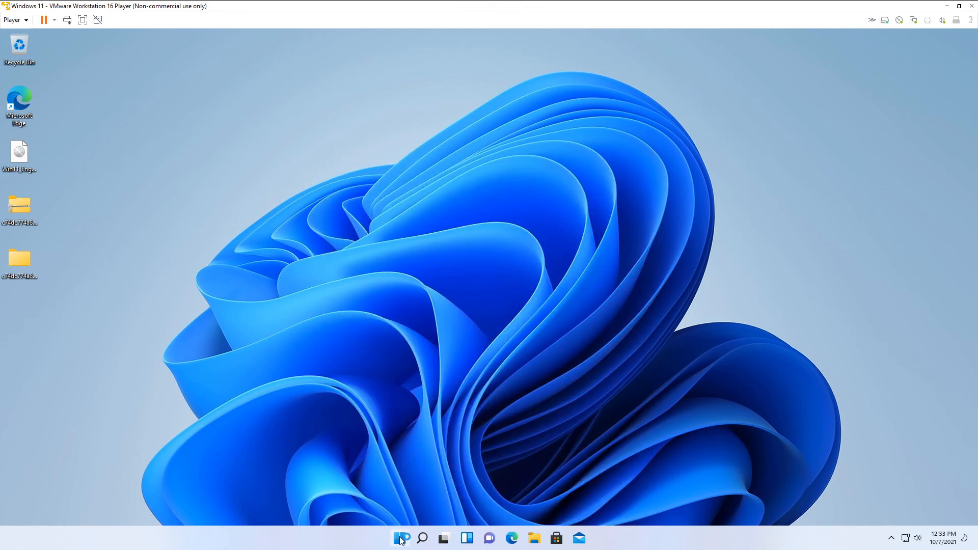
pyautogui.write('winver')
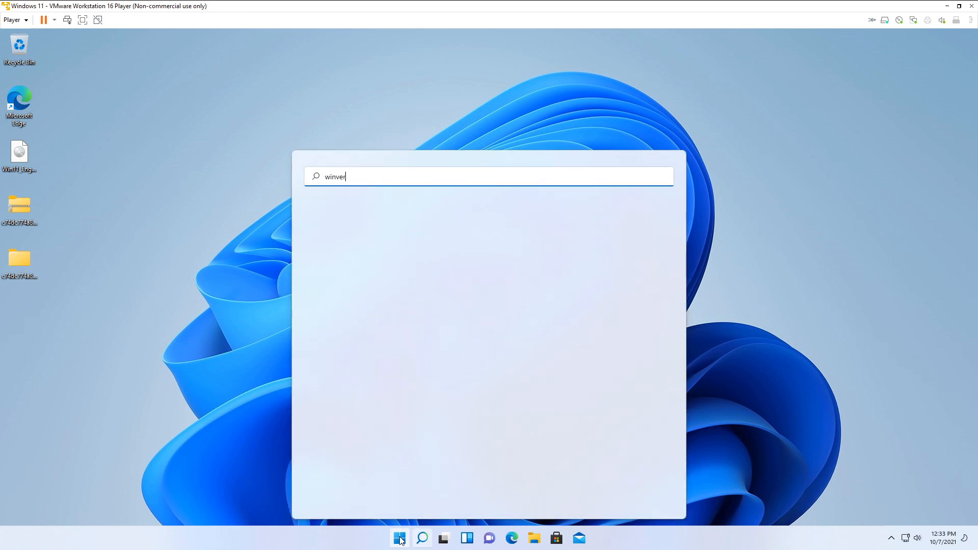